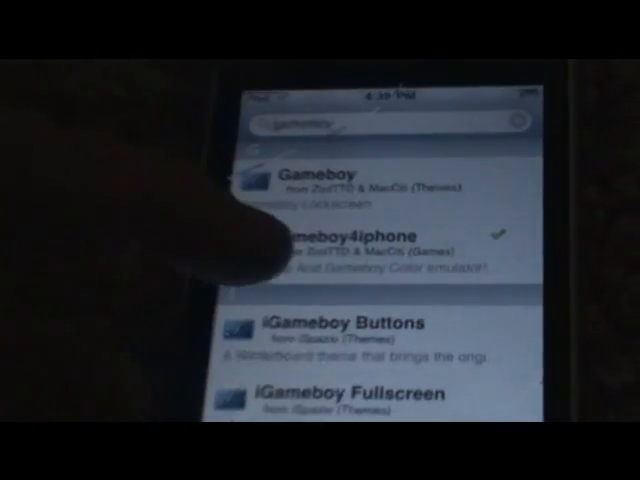
Confirm the gameboy4iphone emulator package shows as installed in Cydia
left_click(370, 252)
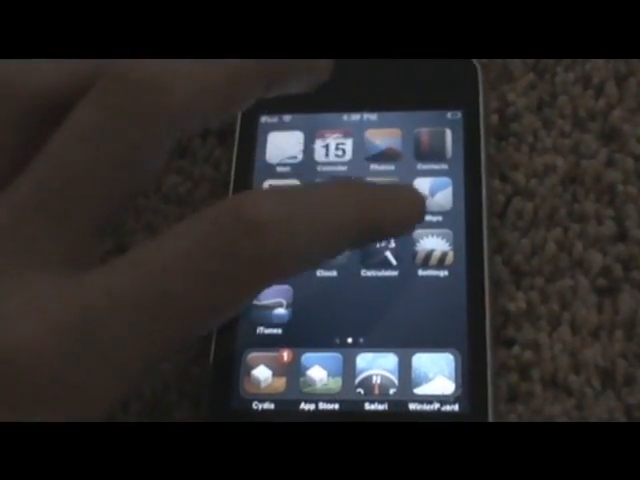
scroll("left", 3)
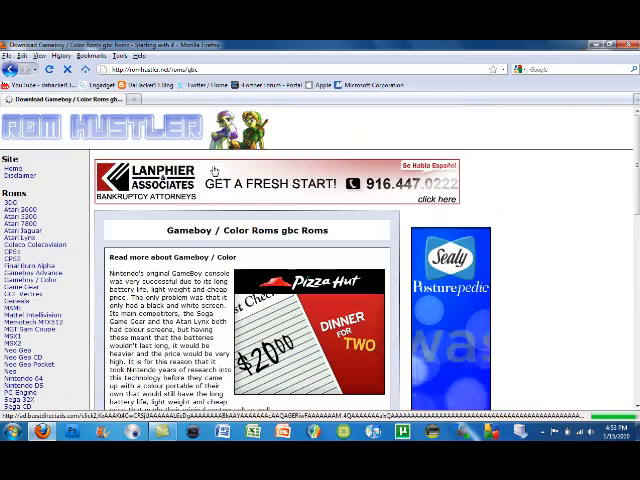
Show the Game Boy / Color ROM titles beginning with M from the alphabet index
scroll("down", 3)
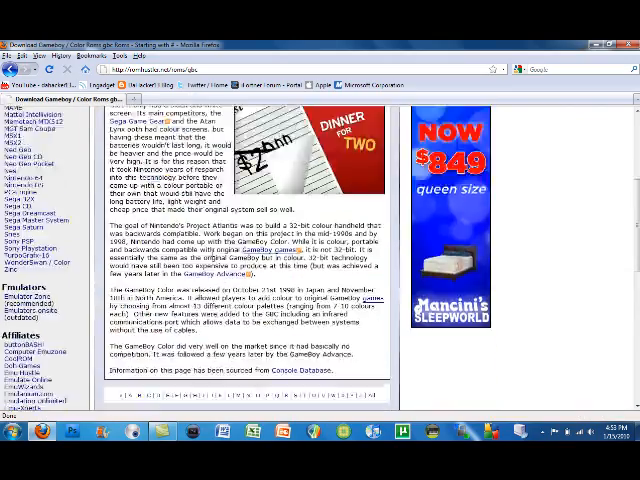
scroll("down", 3)
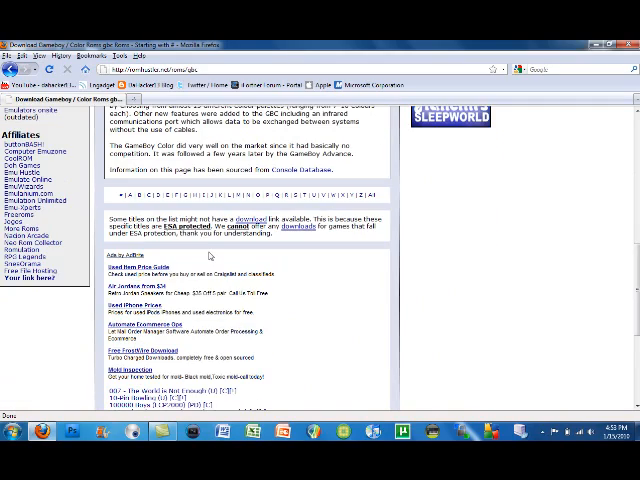
scroll("down", 3)
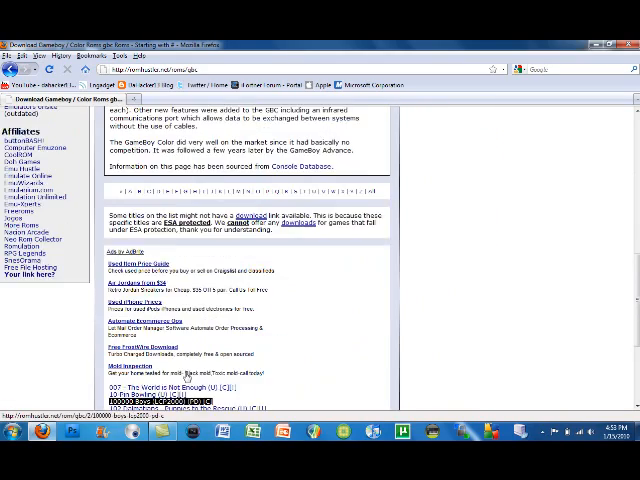
scroll("up", 3)
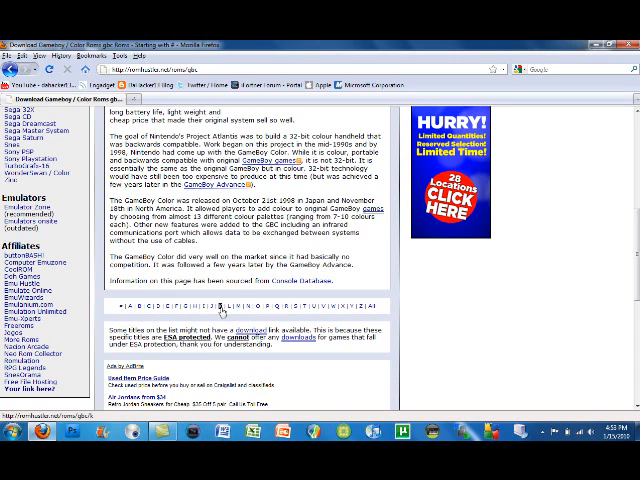
left_click(222, 306)
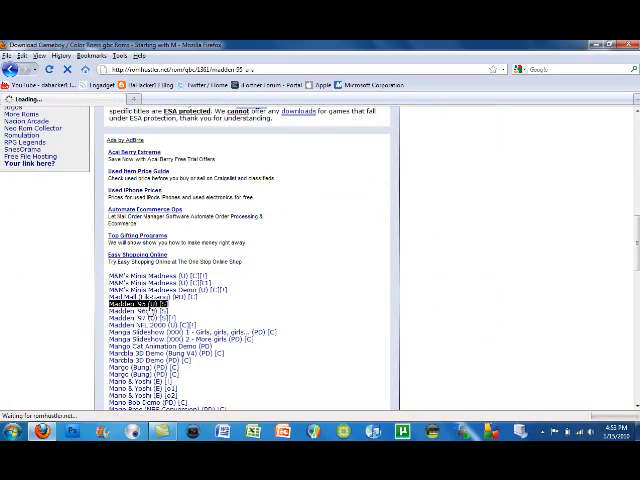
Download the Madden '95 (U) [S] Game Boy ROM archive and save it to the computer
left_click(144, 304)
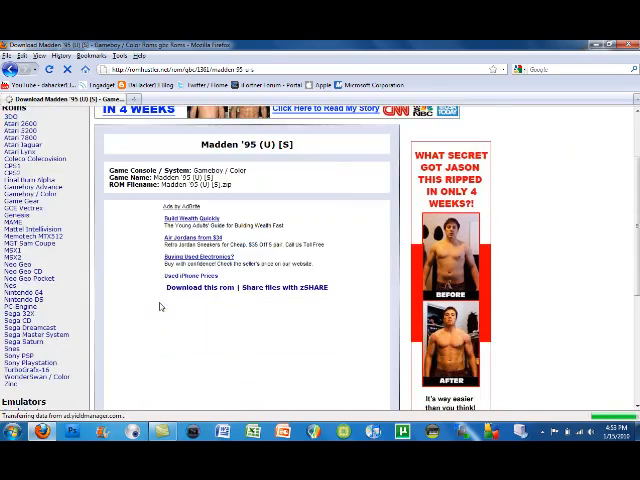
left_click(200, 288)
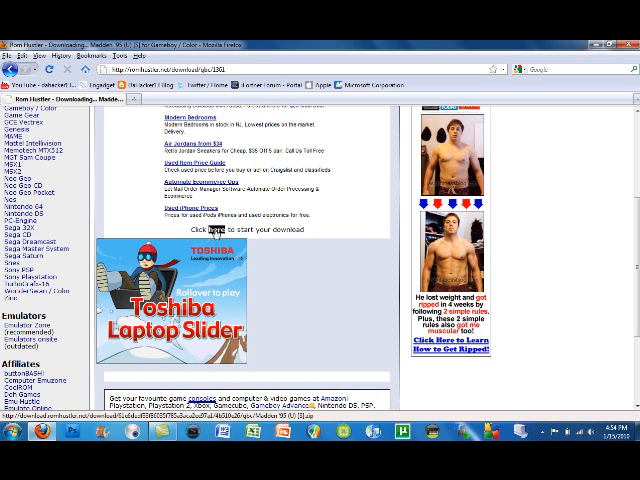
left_click(208, 228)
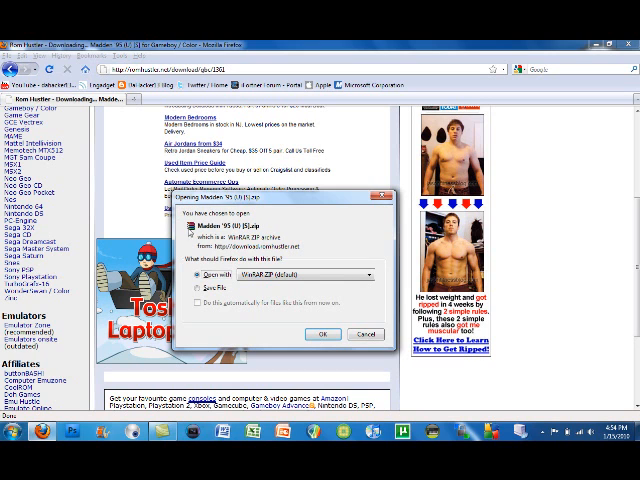
left_click(324, 334)
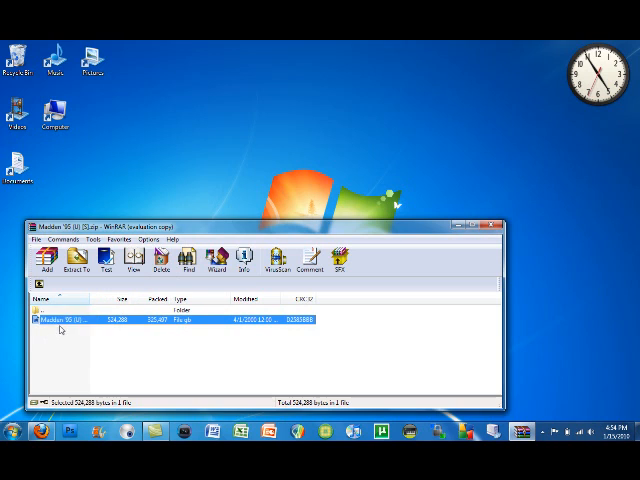
mouse_move(116, 332)
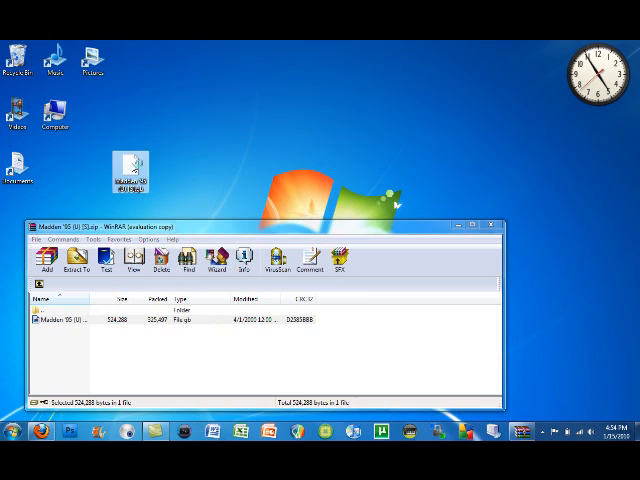
Close the WinRAR archive and move the extracted Madden '95 ROM to the top of the desktop
left_click(496, 212)
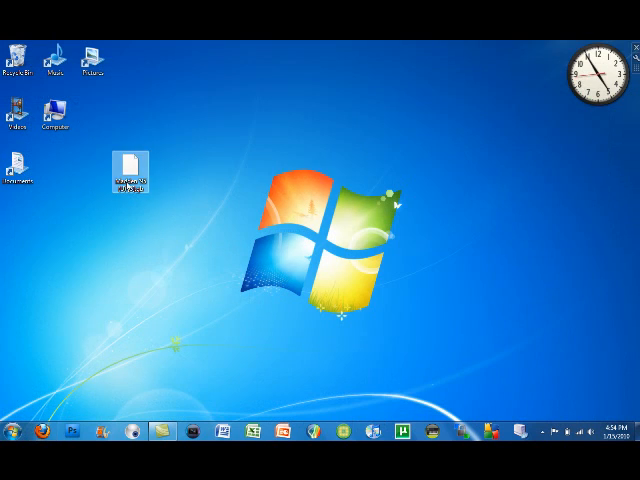
left_click_drag(124, 164, 164, 60)
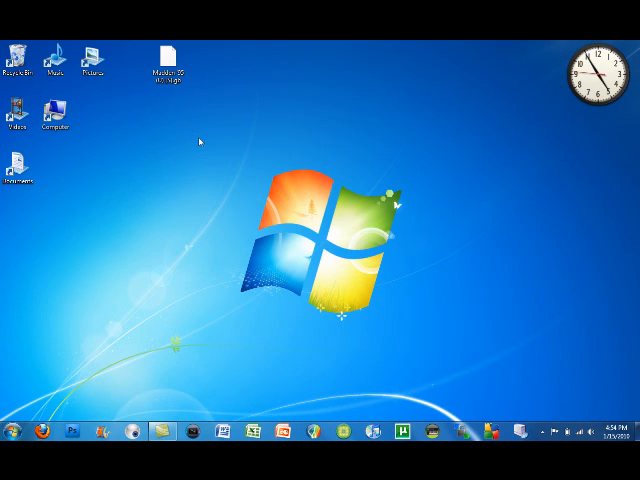
mouse_move(140, 52)
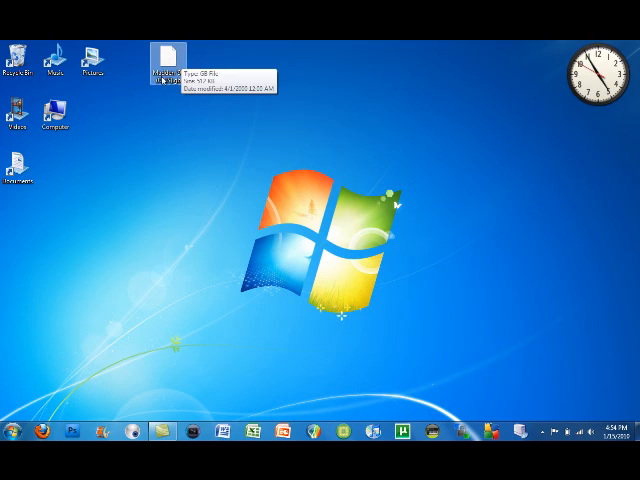
mouse_move(200, 104)
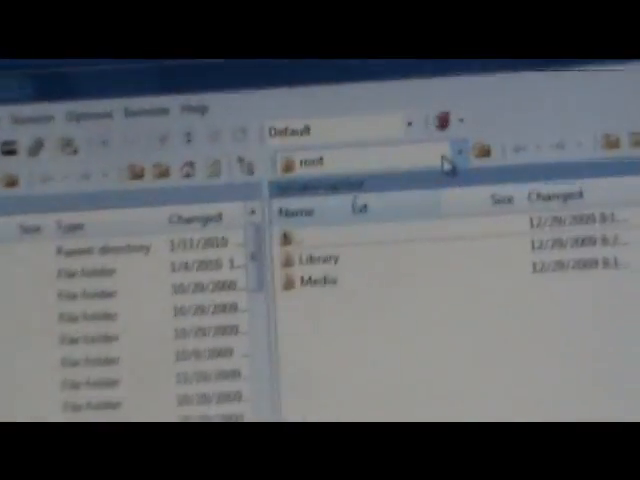
Navigate from the iPhone root to /private/var/mobile/Media/ROMs/GAMEBOY for the ROM
left_click(446, 144)
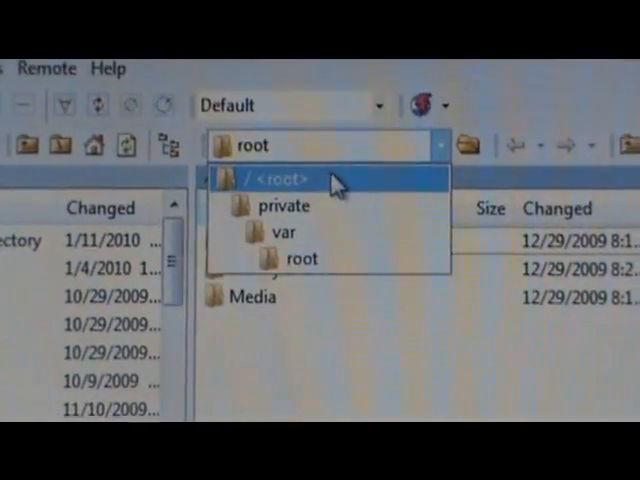
left_click(276, 180)
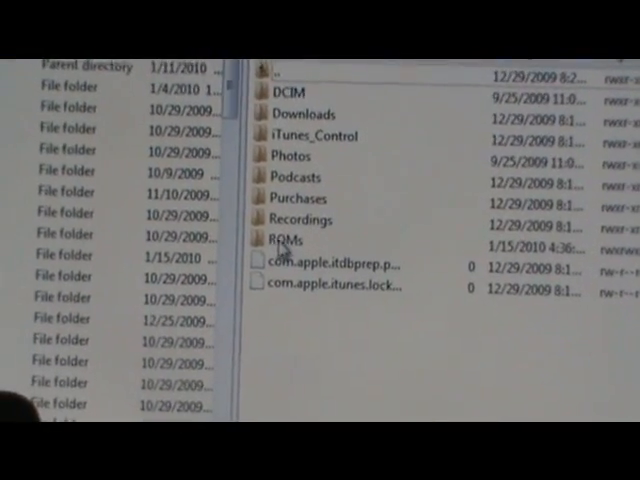
double_click(290, 234)
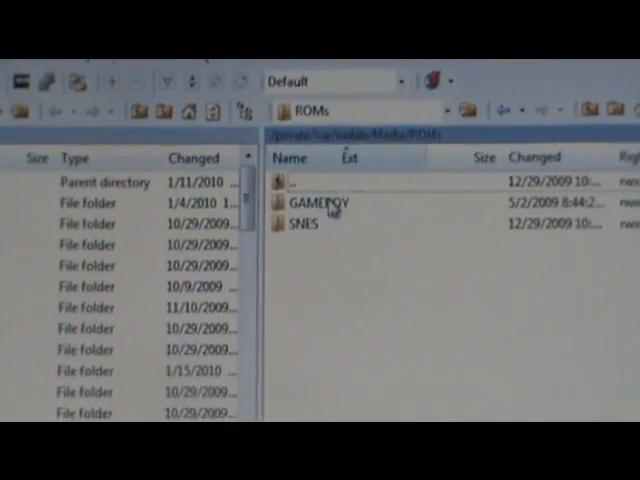
double_click(316, 202)
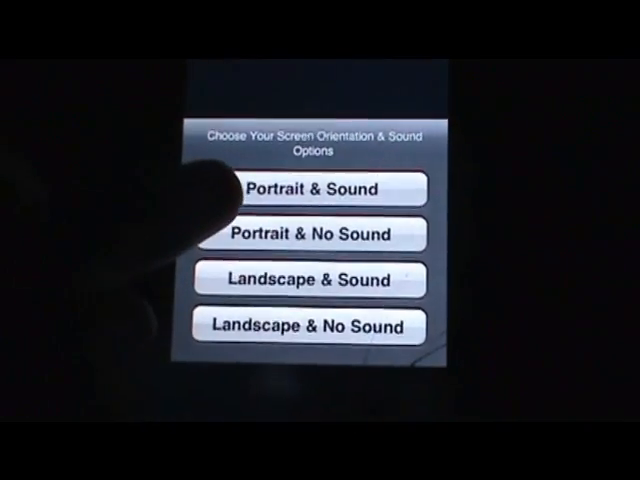
Start Madden '95 with the Portrait & Sound option
left_click(316, 188)
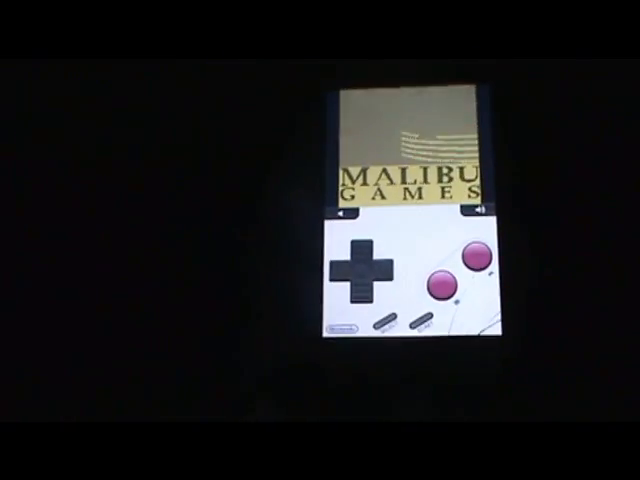